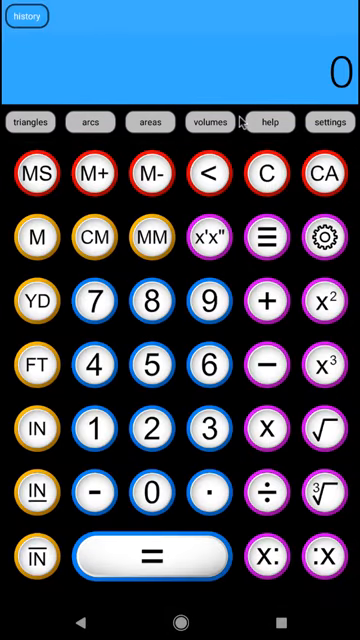
mouse_move(207, 122)
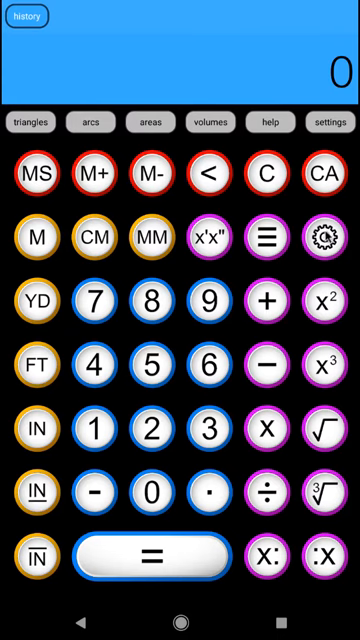
Step: In the calculator settings, turn the mode bar off and then back on
click(326, 122)
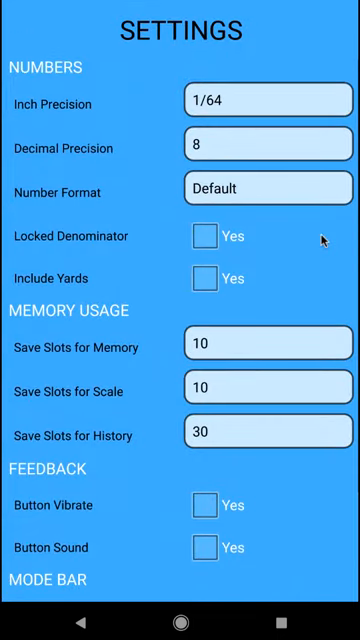
scroll(down, 3)
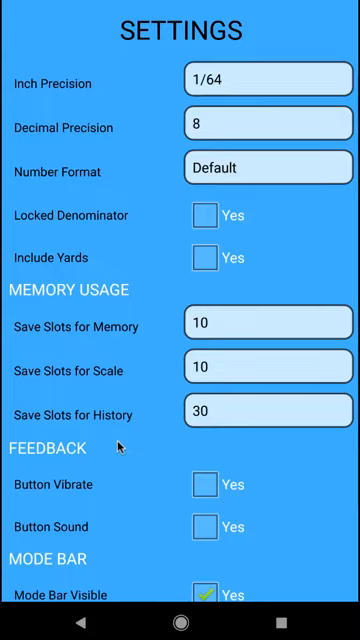
scroll(down, 3)
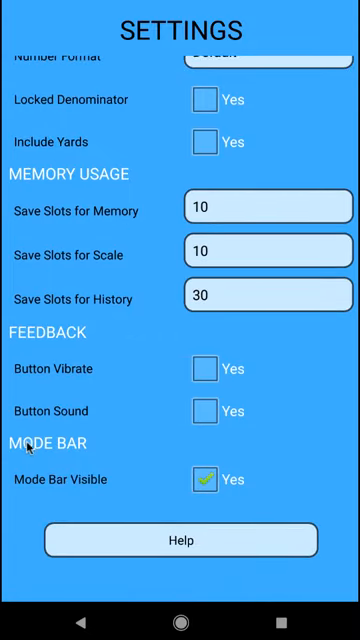
mouse_move(95, 486)
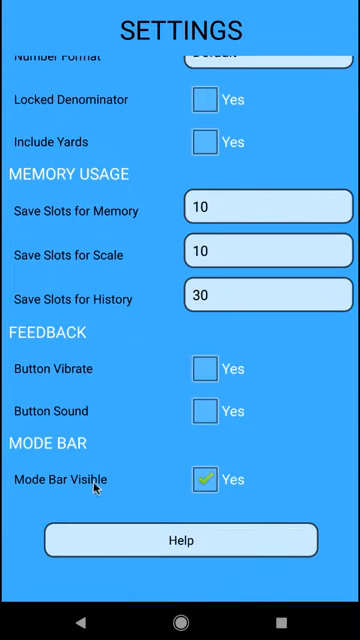
click(205, 479)
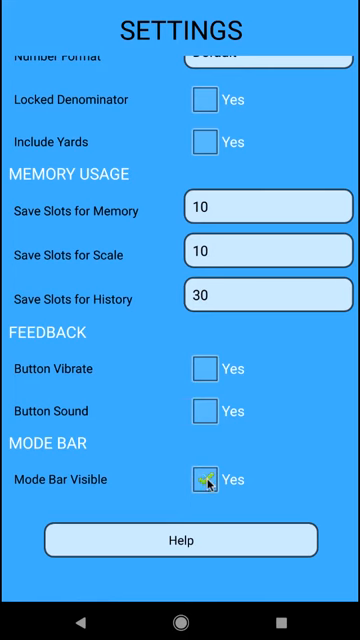
click(206, 479)
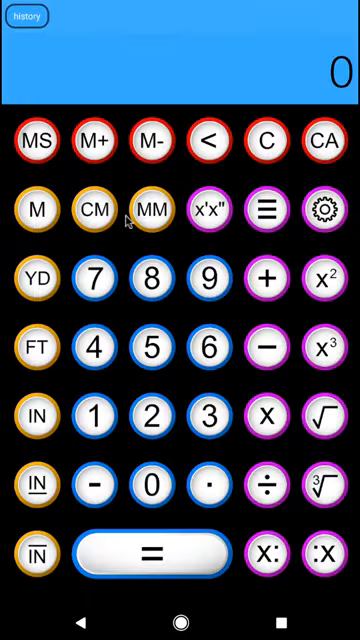
mouse_move(165, 107)
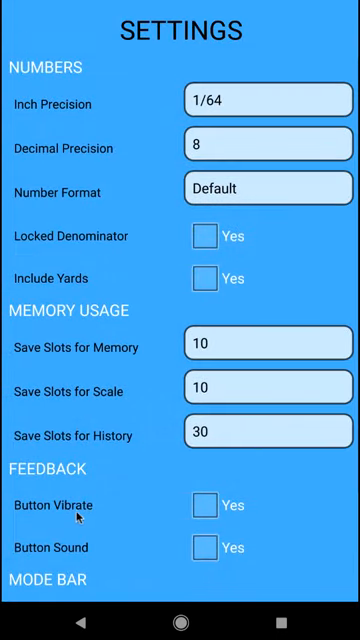
scroll(down, 3)
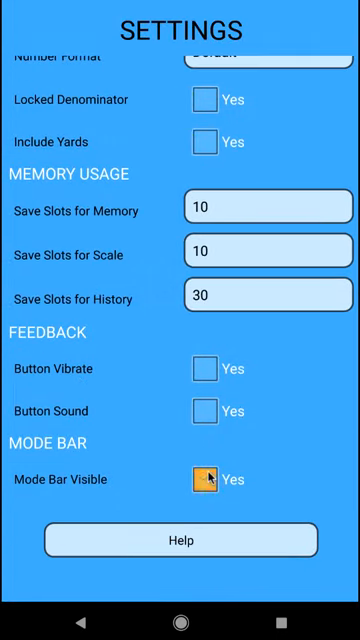
click(207, 479)
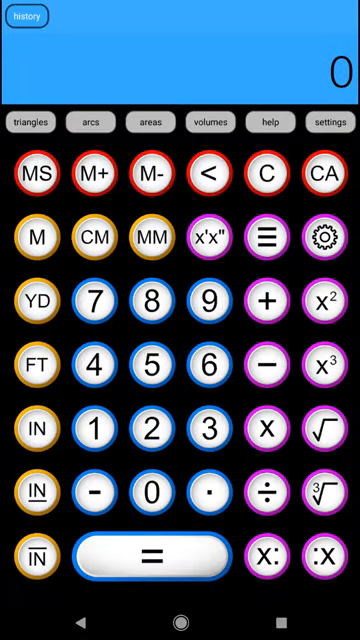
mouse_move(325, 340)
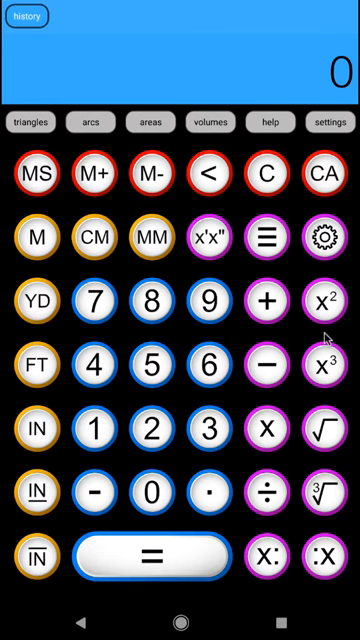
mouse_move(174, 196)
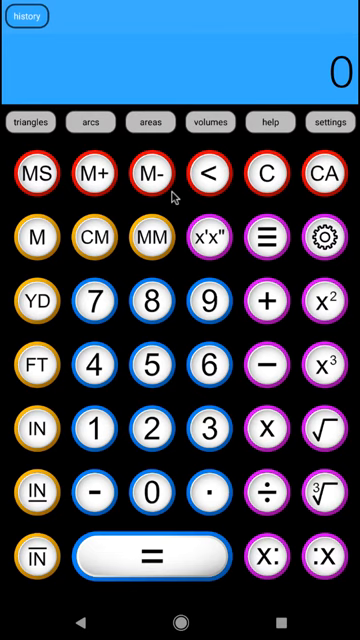
mouse_move(118, 153)
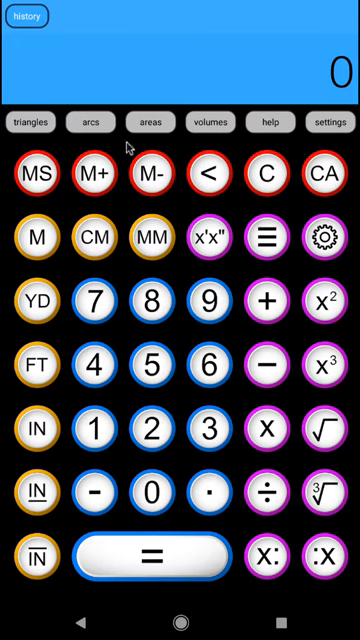
mouse_move(239, 157)
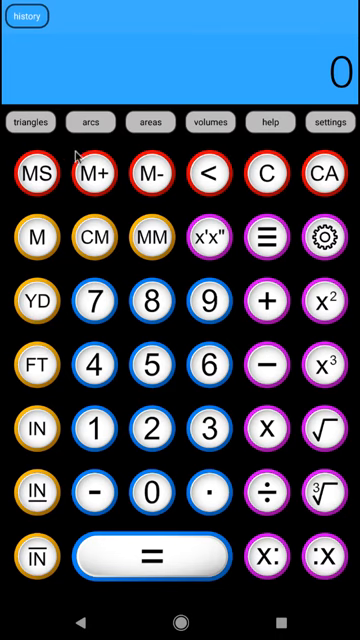
mouse_move(137, 140)
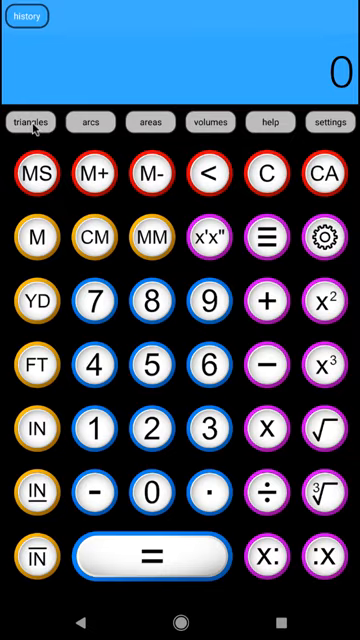
Step: Open the triangle solver, then view the circle solver's arc-length and sector solvers
click(33, 122)
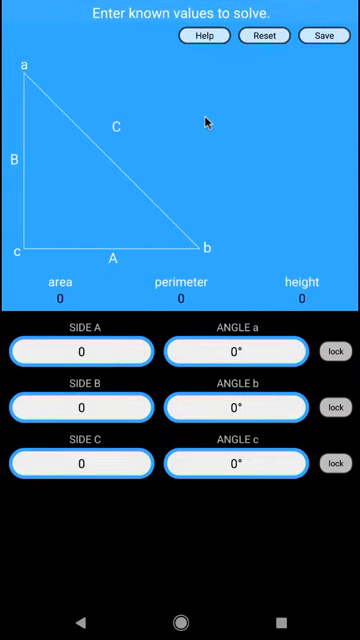
mouse_move(138, 201)
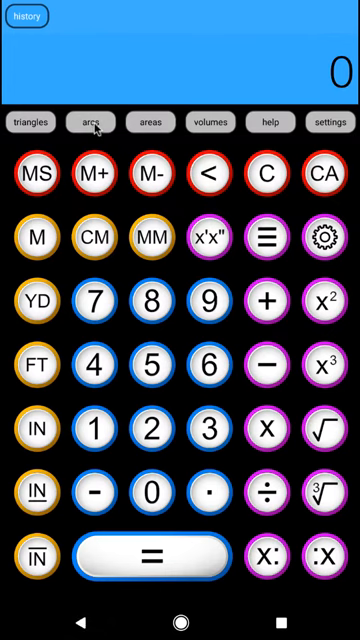
click(96, 122)
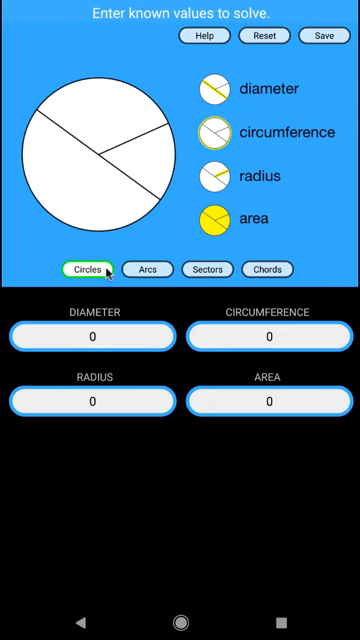
click(153, 268)
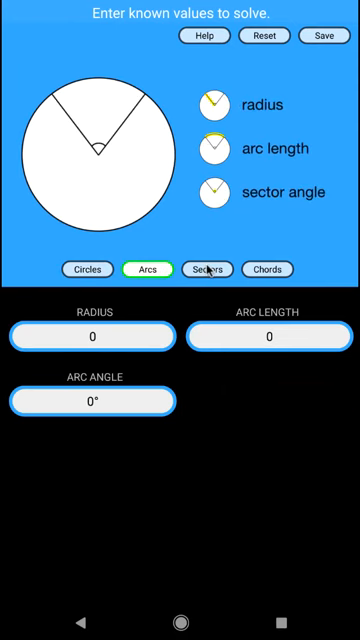
click(207, 268)
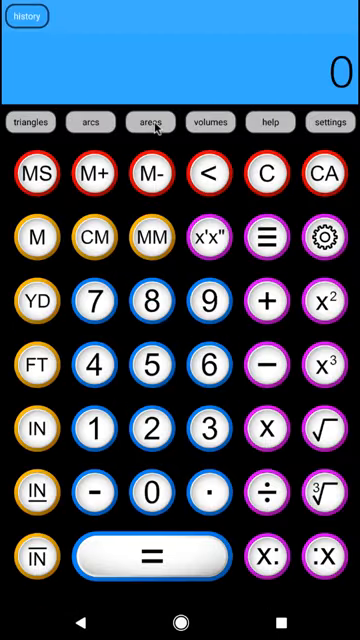
Step: Browse the three-sides triangle area shape, then open volumes on the pyramid shape
click(149, 122)
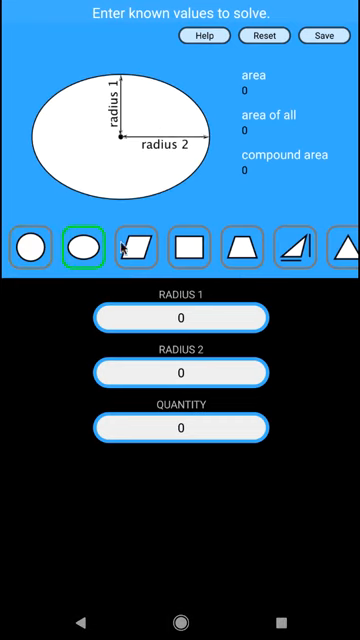
click(235, 246)
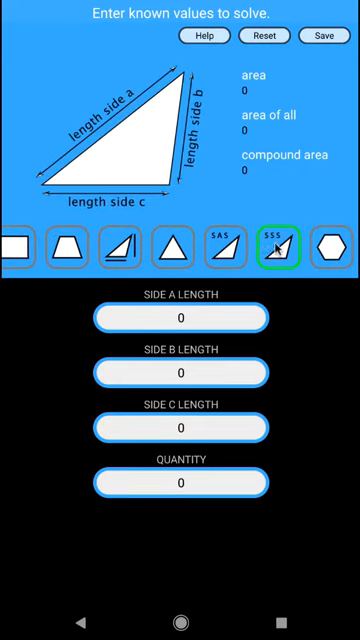
click(332, 247)
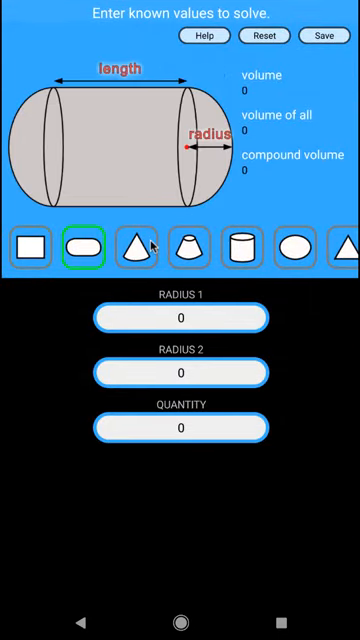
click(242, 245)
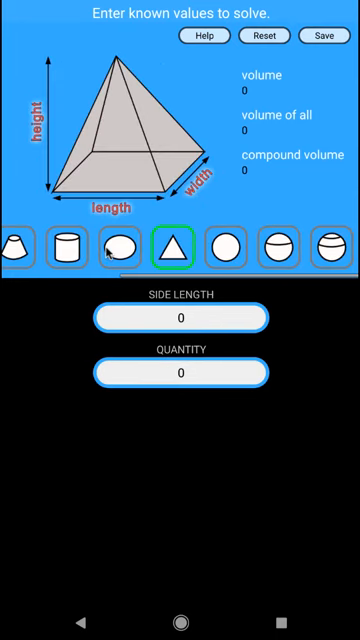
Step: Open the area solver on the regular polygon (hexagon) shape
click(325, 245)
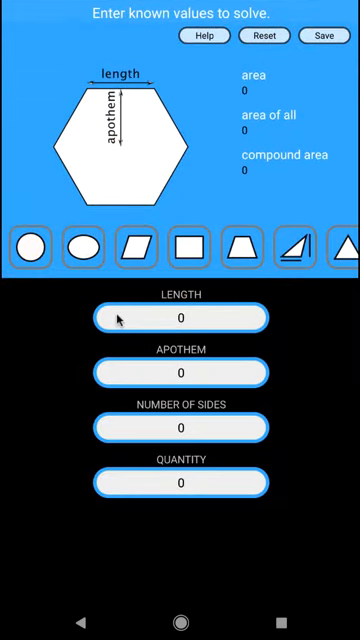
mouse_move(65, 328)
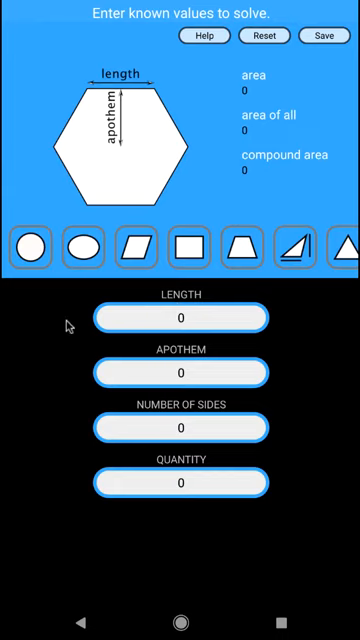
mouse_move(152, 311)
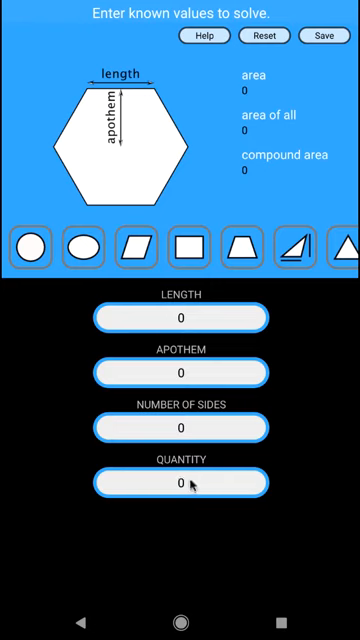
mouse_move(225, 317)
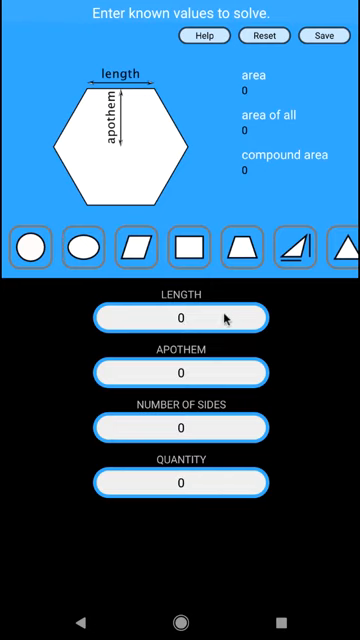
mouse_move(147, 120)
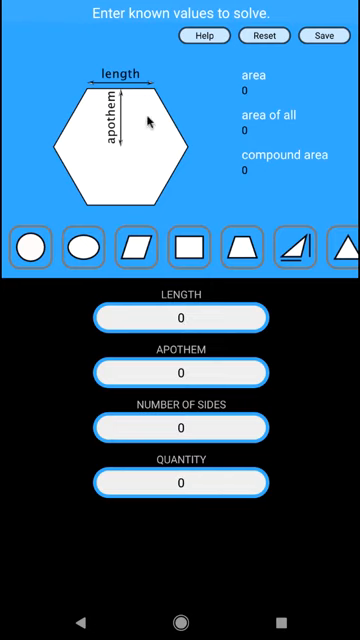
mouse_move(207, 315)
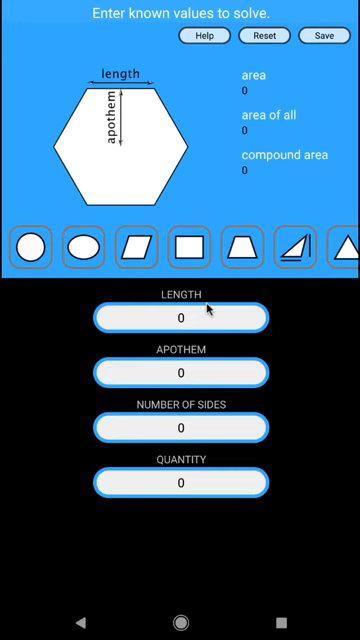
Step: Select the hexagon's LENGTH field, still reading 0, for input
click(180, 316)
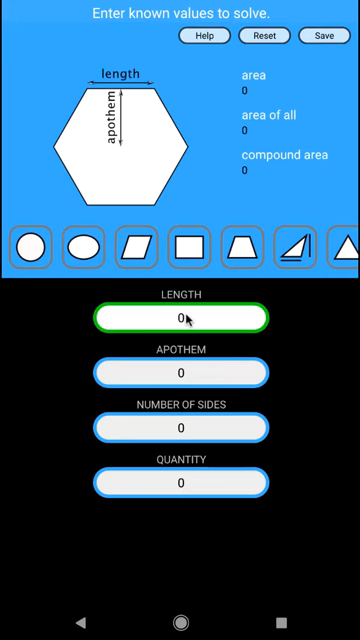
Step: Enter 9'6" as the hexagon length and start entering 5 for number of sides
click(180, 318)
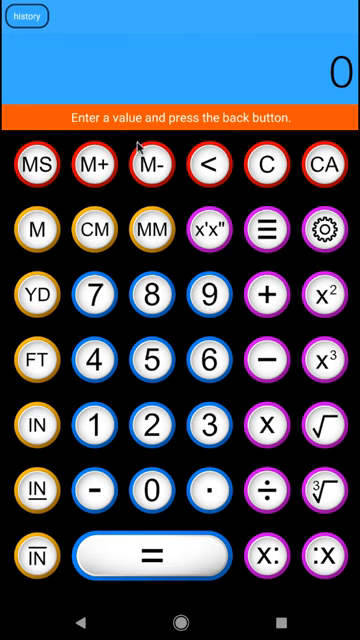
mouse_move(335, 115)
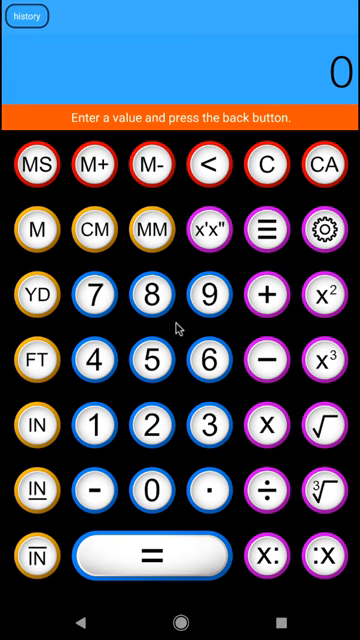
mouse_move(189, 304)
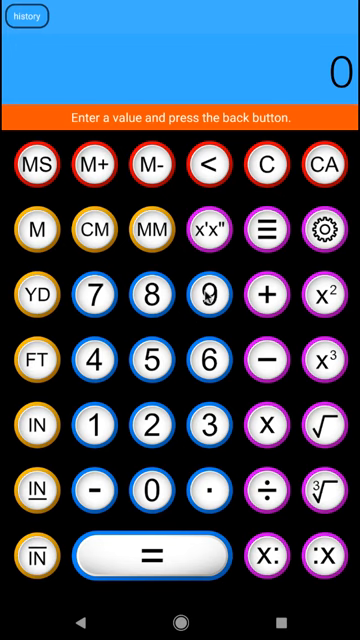
click(37, 359)
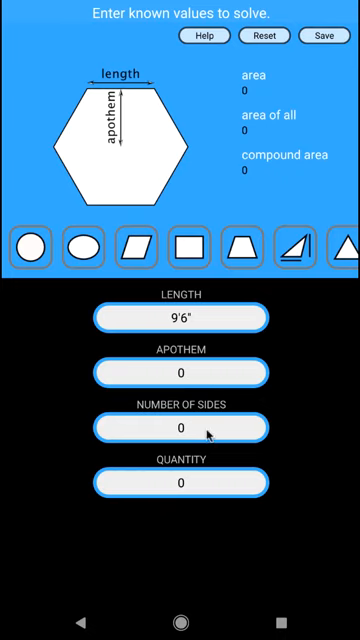
click(180, 428)
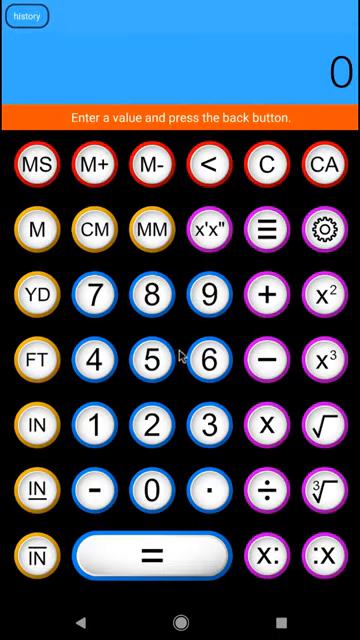
click(151, 358)
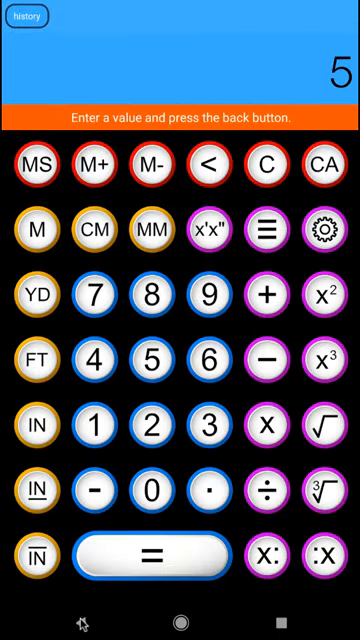